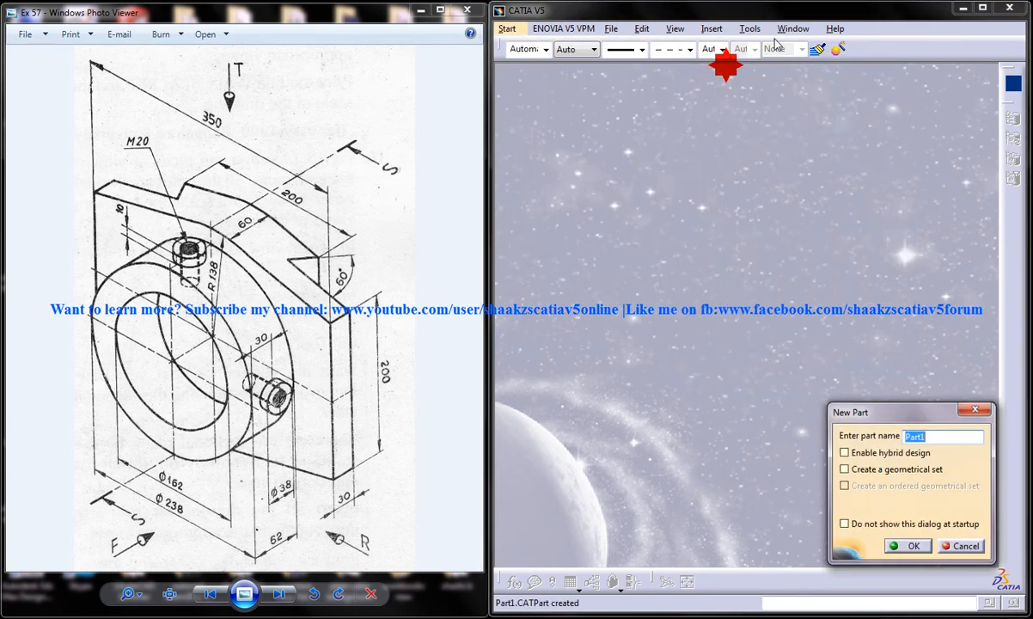
Step: Create the new part Part1 and choose the yz plane as the first sketch support
{"action": "left_click", "coordinate": [910, 546]}
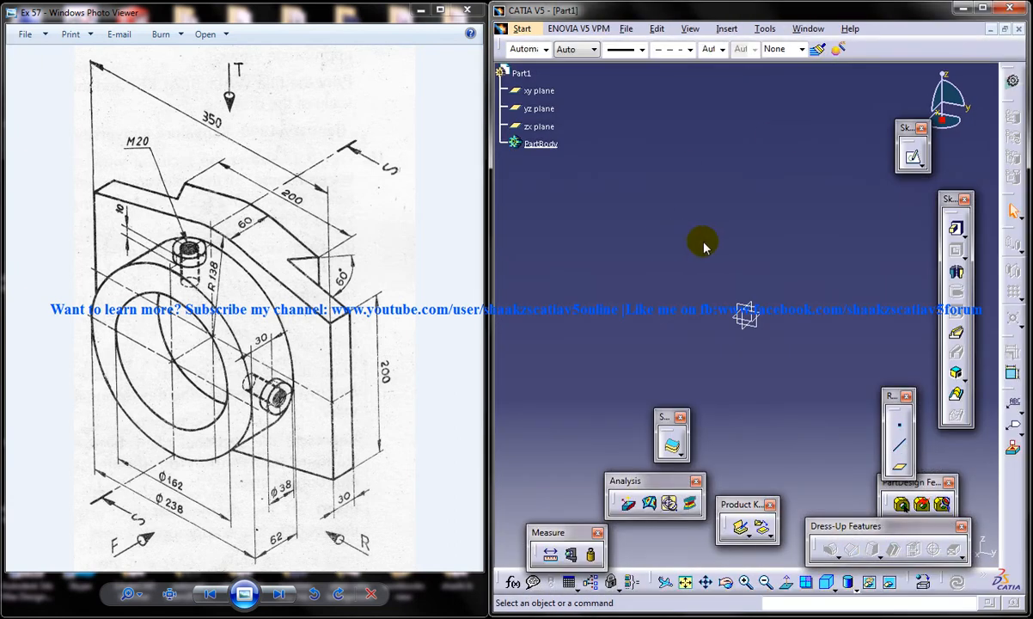
{"action": "mouse_move", "coordinate": [287, 344]}
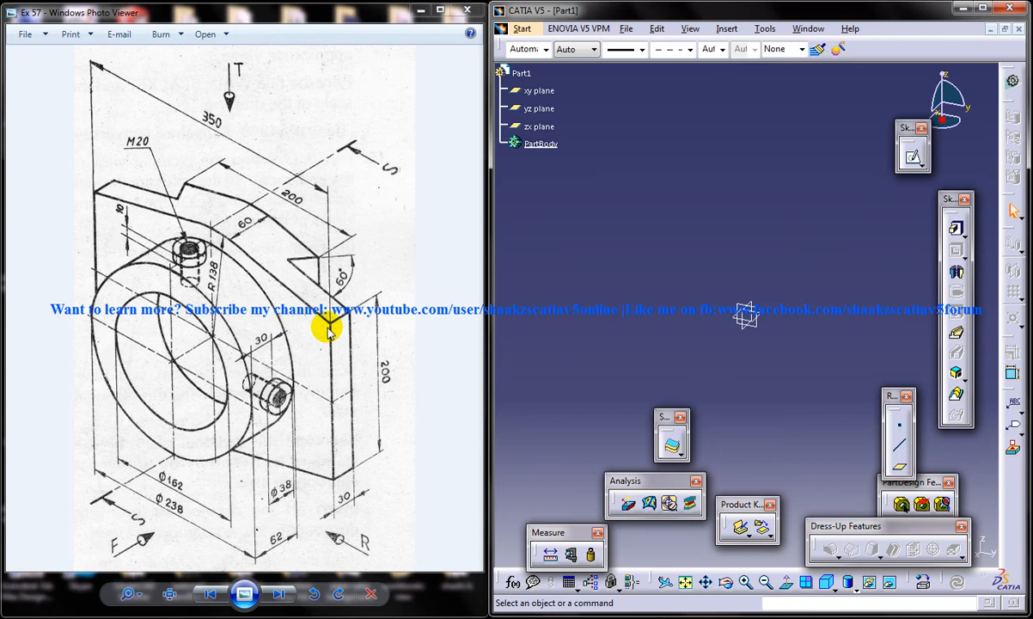
{"action": "mouse_move", "coordinate": [328, 361]}
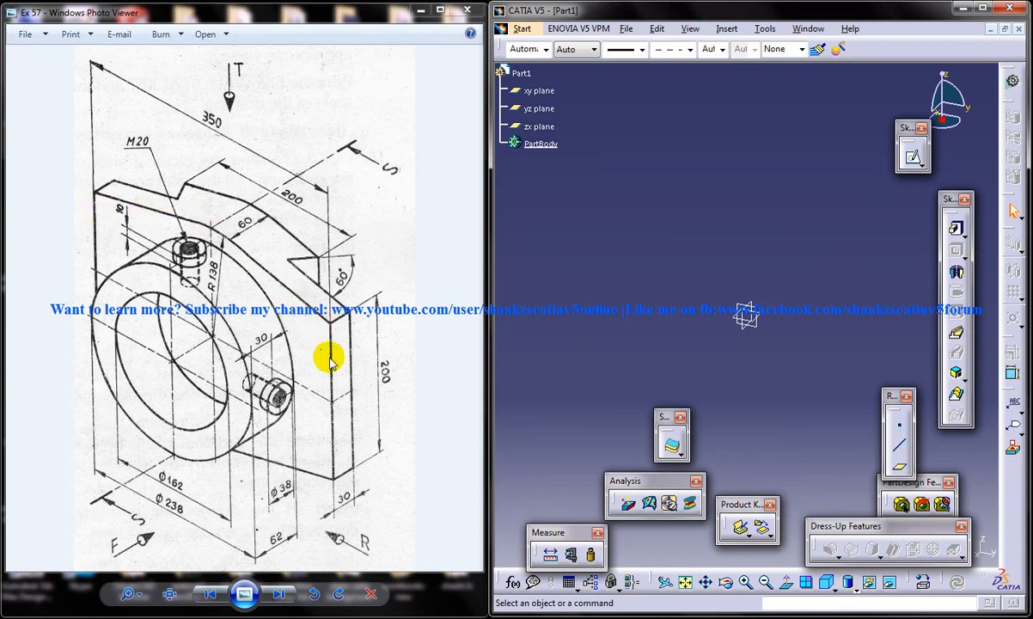
{"action": "mouse_move", "coordinate": [227, 205]}
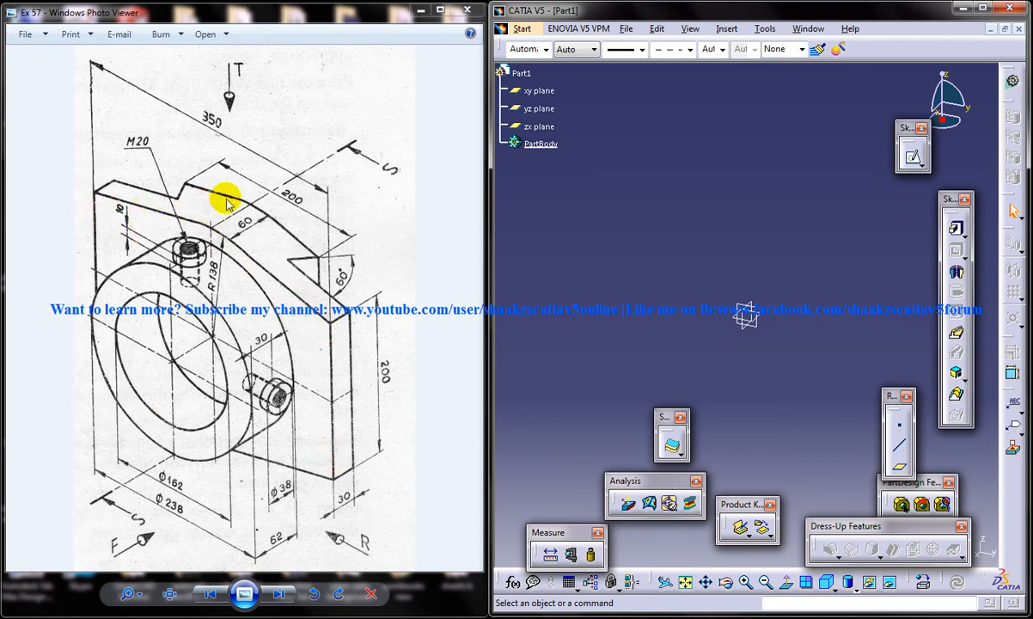
{"action": "mouse_move", "coordinate": [347, 296]}
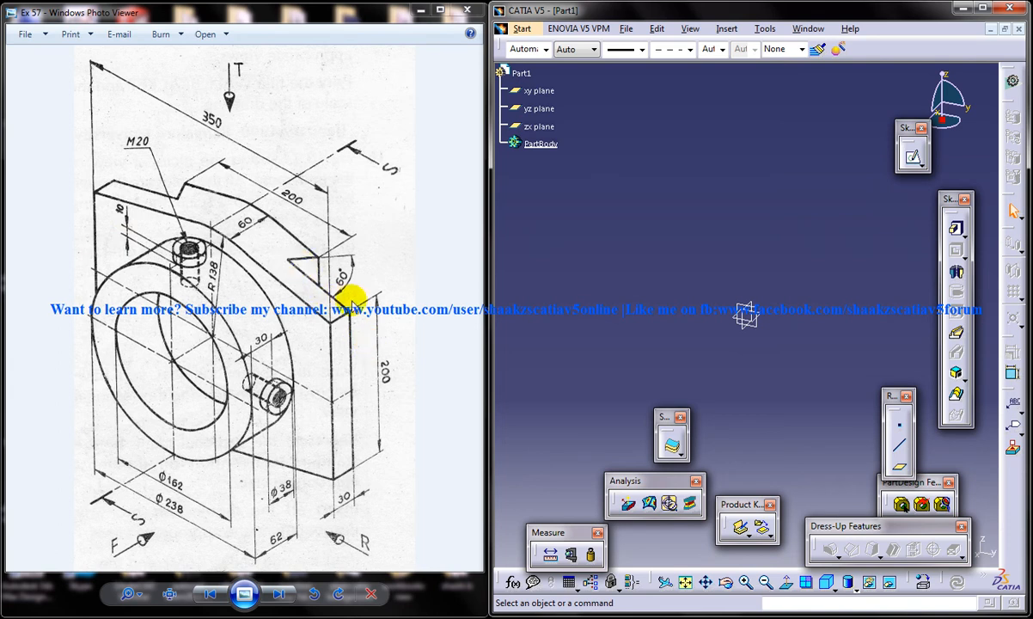
{"action": "mouse_move", "coordinate": [144, 286]}
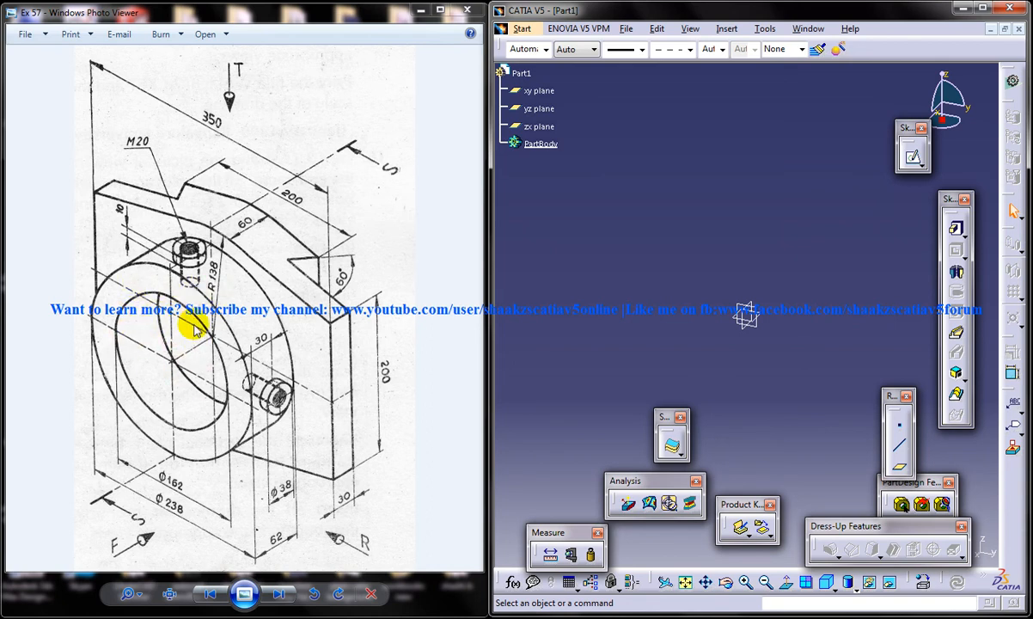
{"action": "mouse_move", "coordinate": [371, 360]}
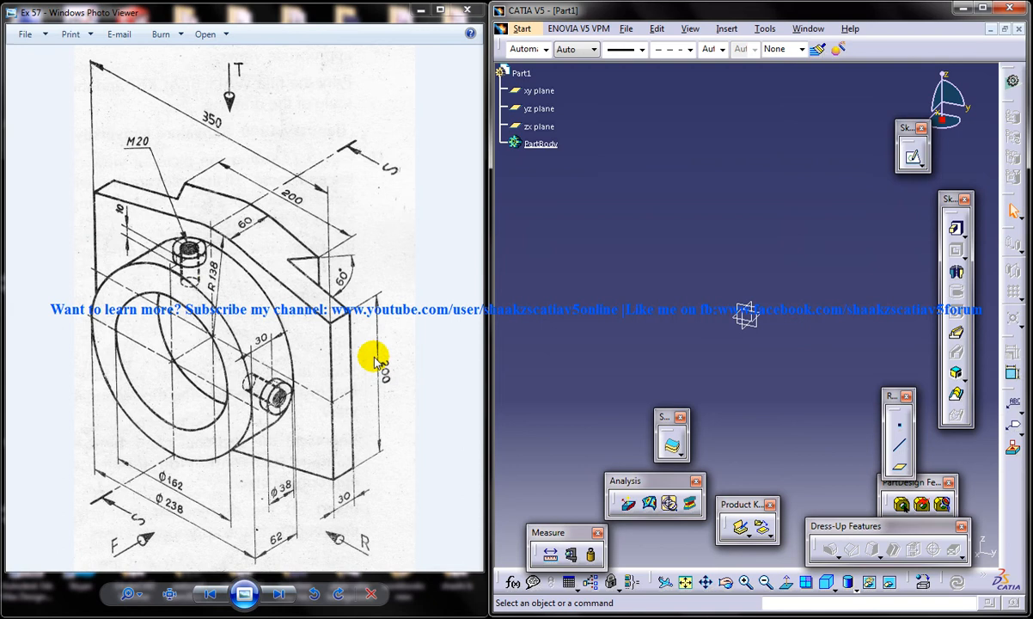
{"action": "left_click", "coordinate": [540, 108]}
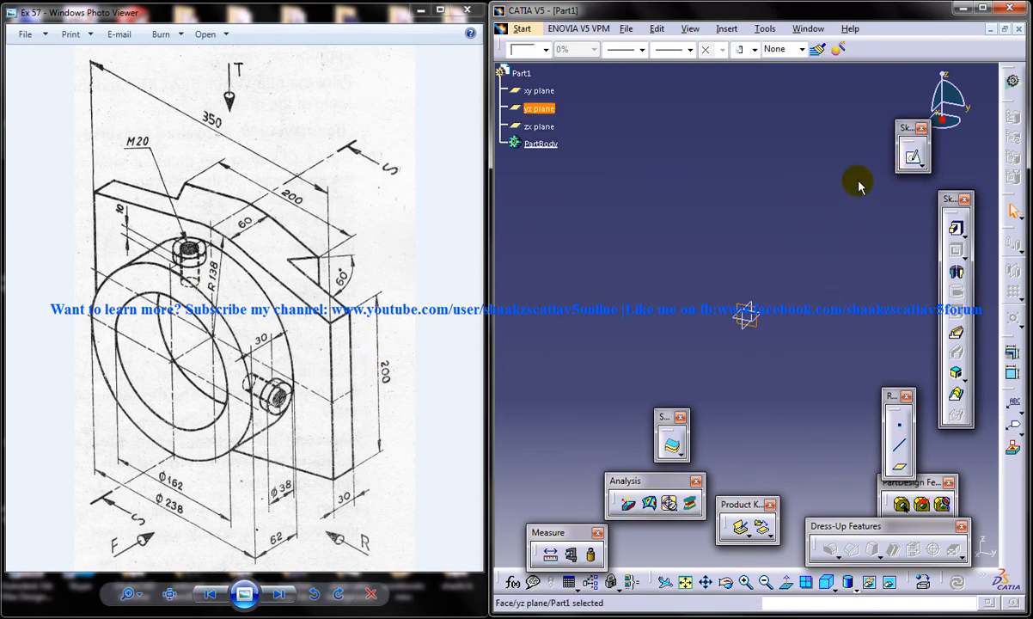
{"action": "mouse_move", "coordinate": [763, 234]}
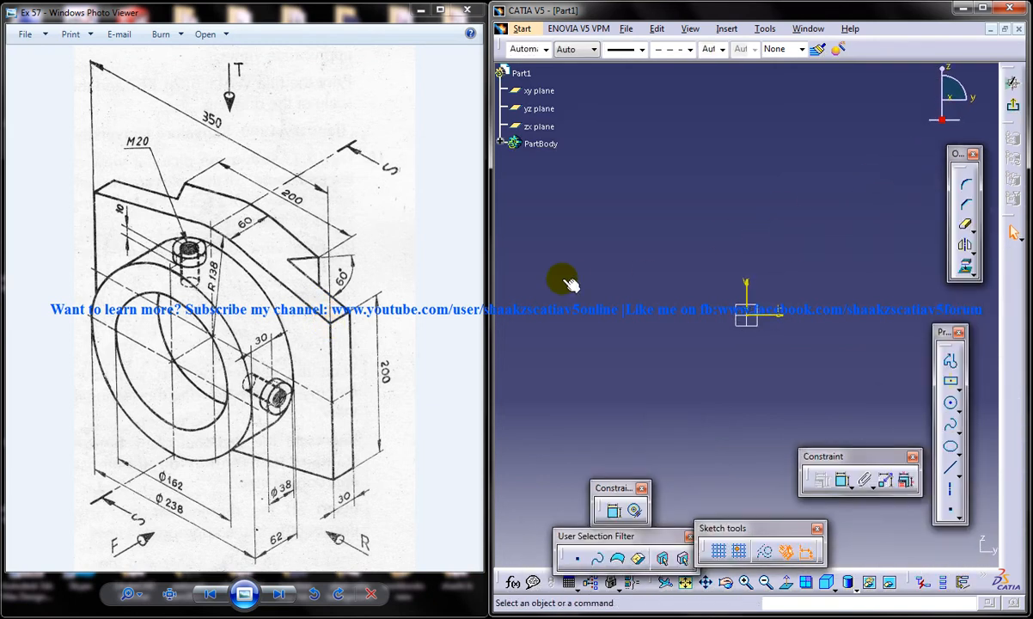
{"action": "mouse_move", "coordinate": [677, 283]}
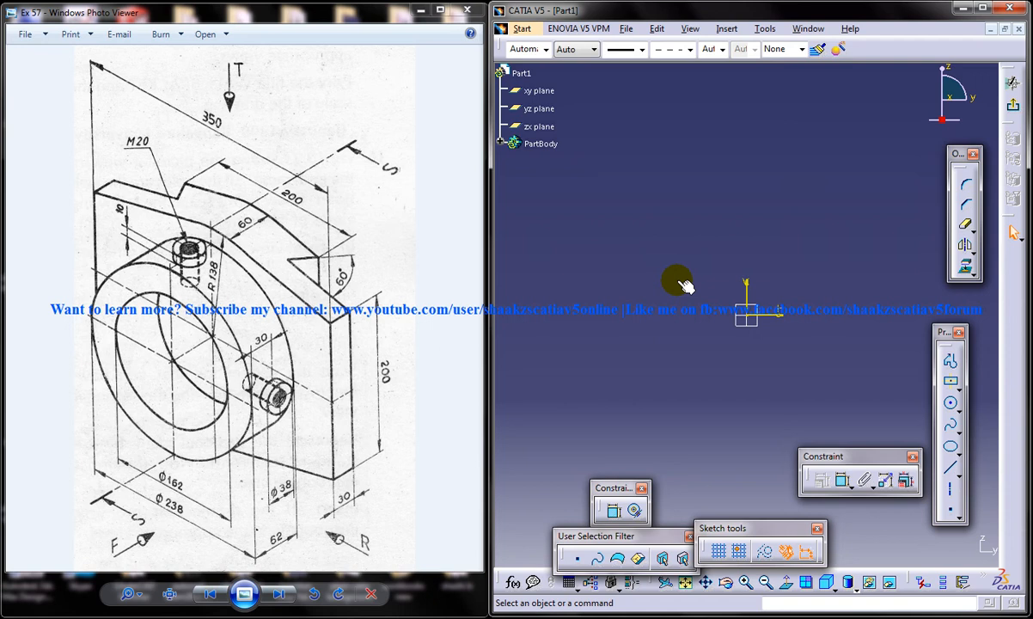
{"action": "mouse_move", "coordinate": [701, 258]}
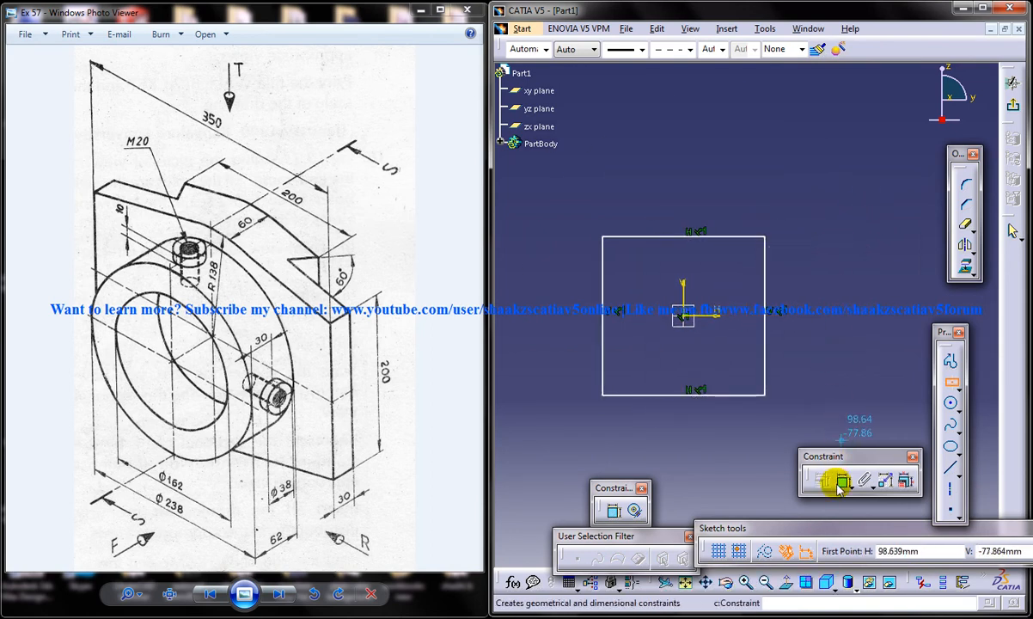
Step: Constrain the rectangle to 350 wide by 200 tall via Constraint Definition
{"action": "left_click", "coordinate": [840, 480]}
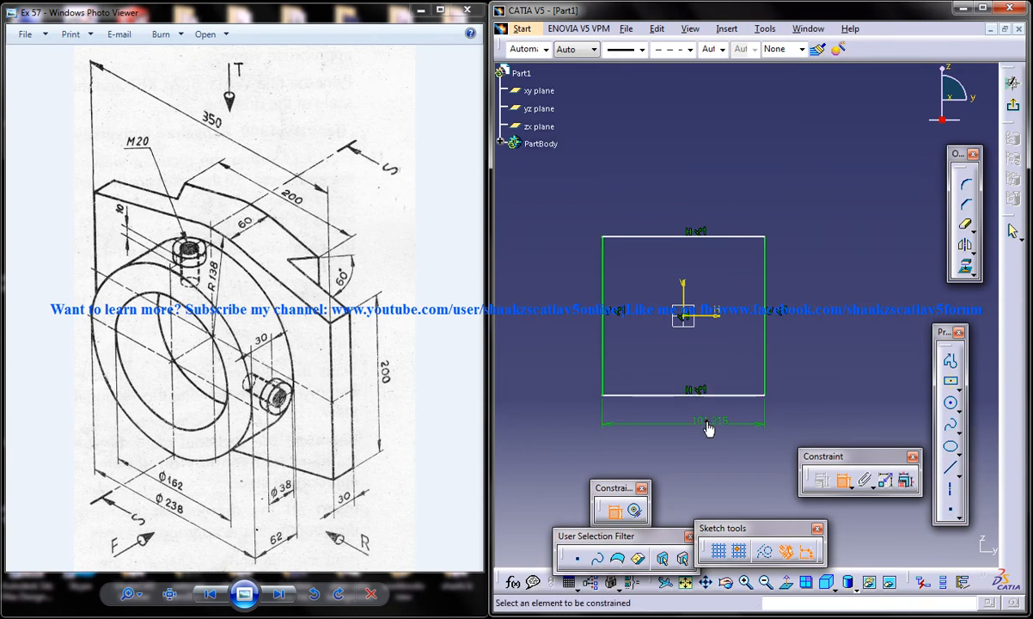
{"action": "double_click", "coordinate": [707, 421]}
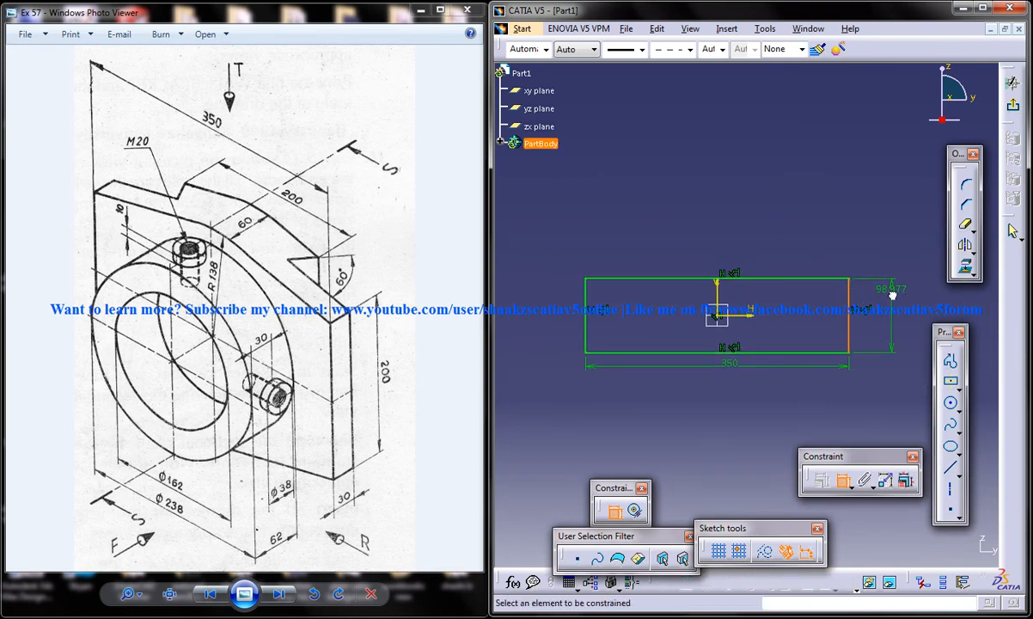
{"action": "double_click", "coordinate": [890, 289]}
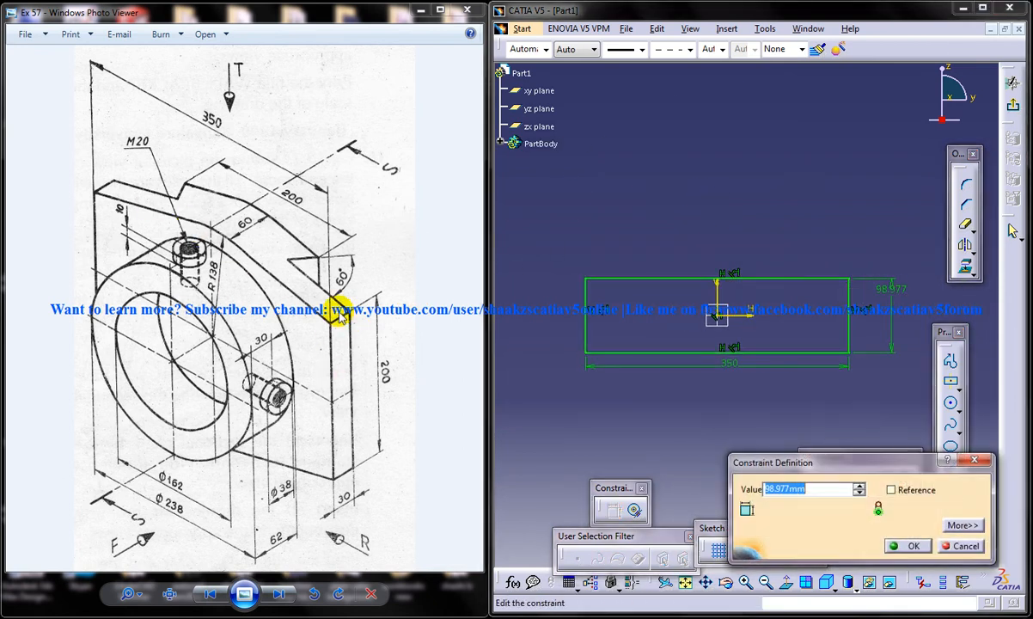
{"action": "left_click", "coordinate": [909, 546]}
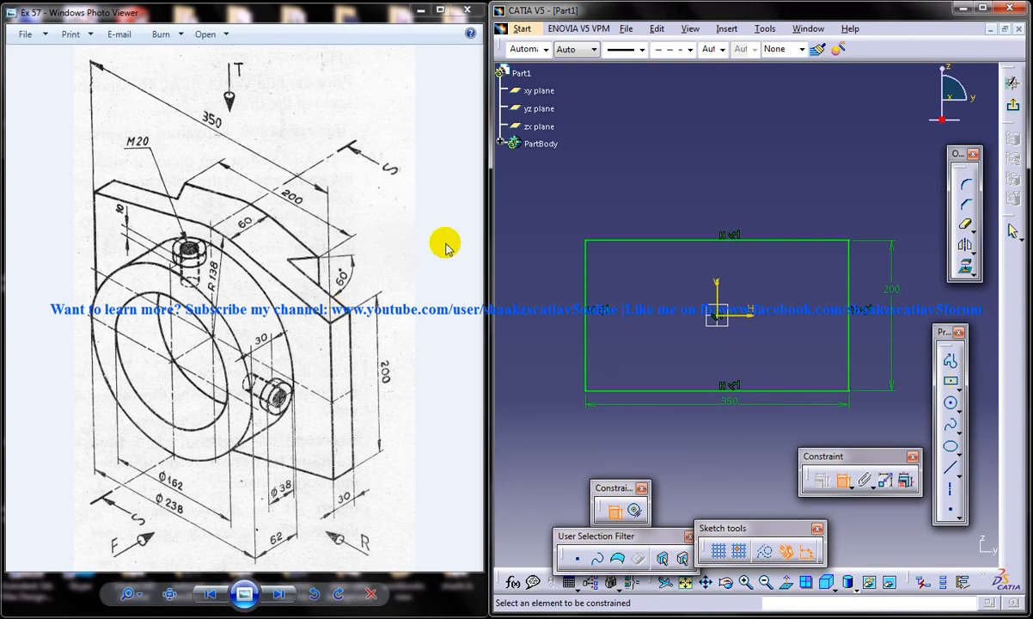
{"action": "mouse_move", "coordinate": [799, 241]}
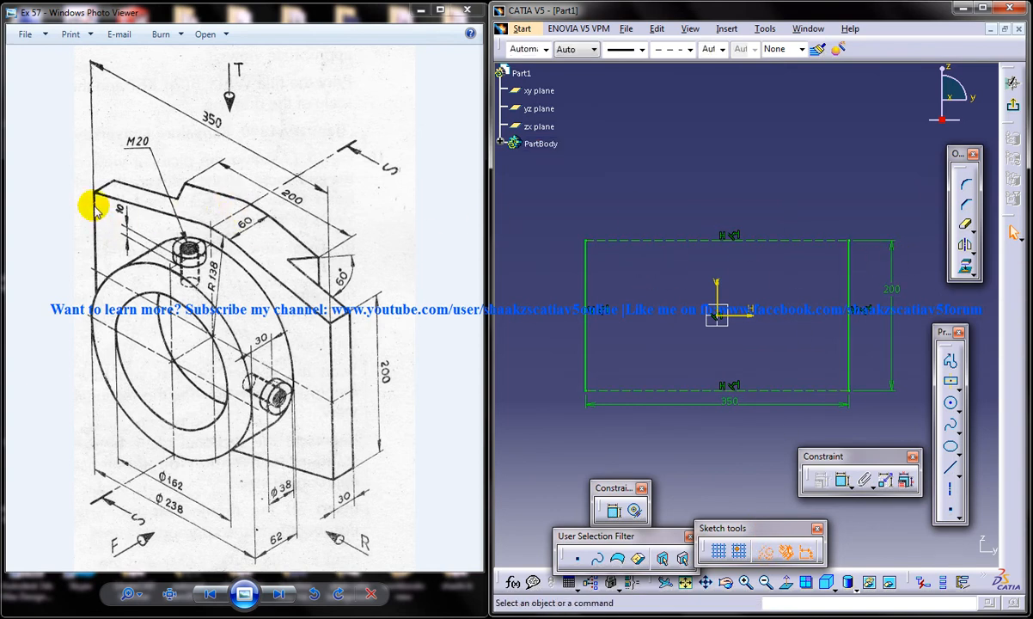
{"action": "mouse_move", "coordinate": [102, 199]}
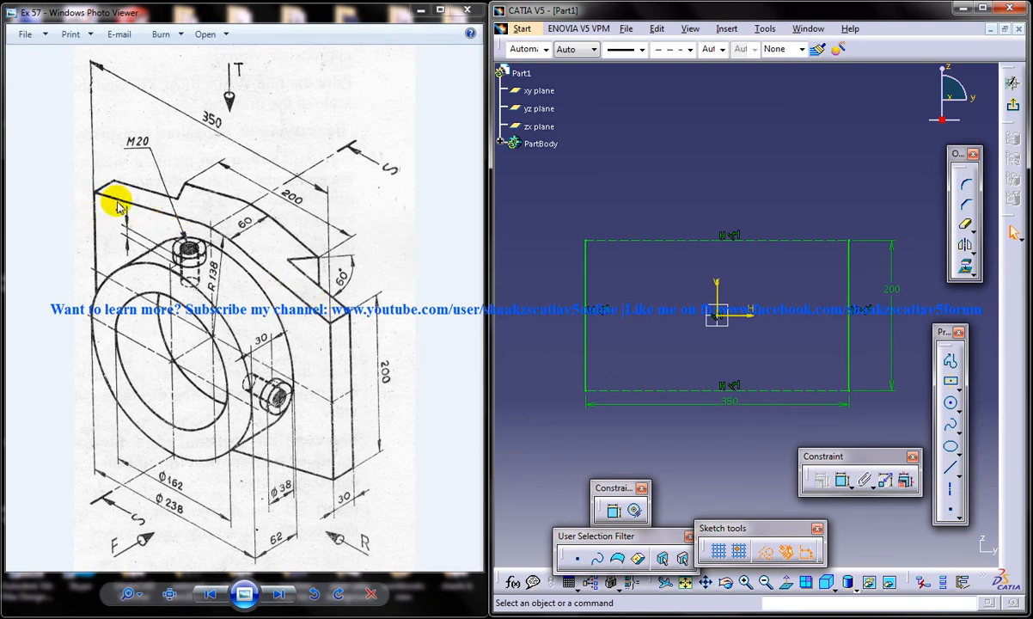
{"action": "mouse_move", "coordinate": [933, 371]}
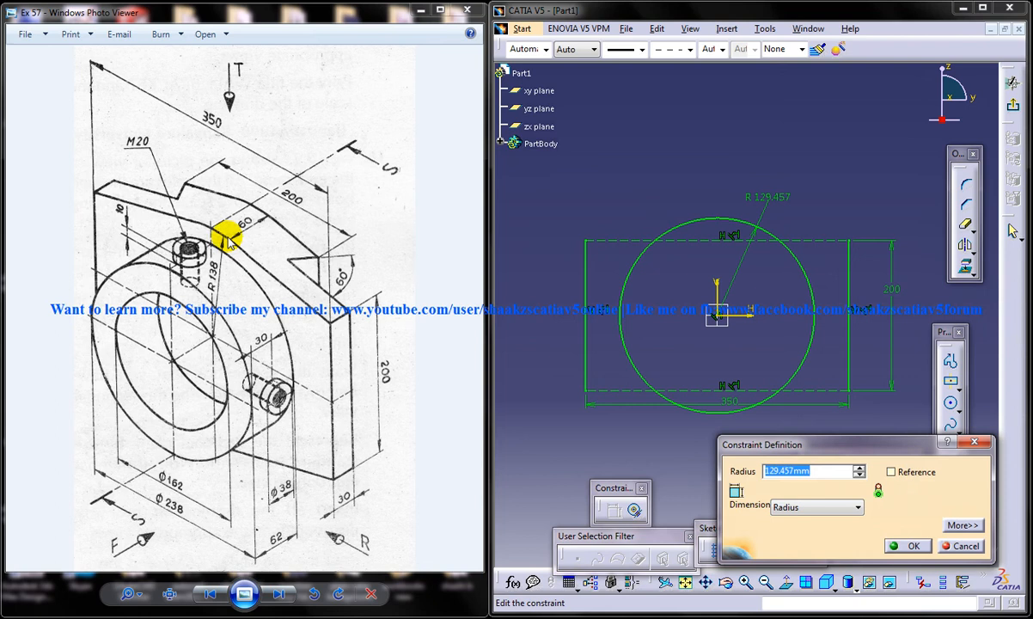
Step: Set the origin-centred circle's radius to 138 mm
{"action": "left_click", "coordinate": [907, 547]}
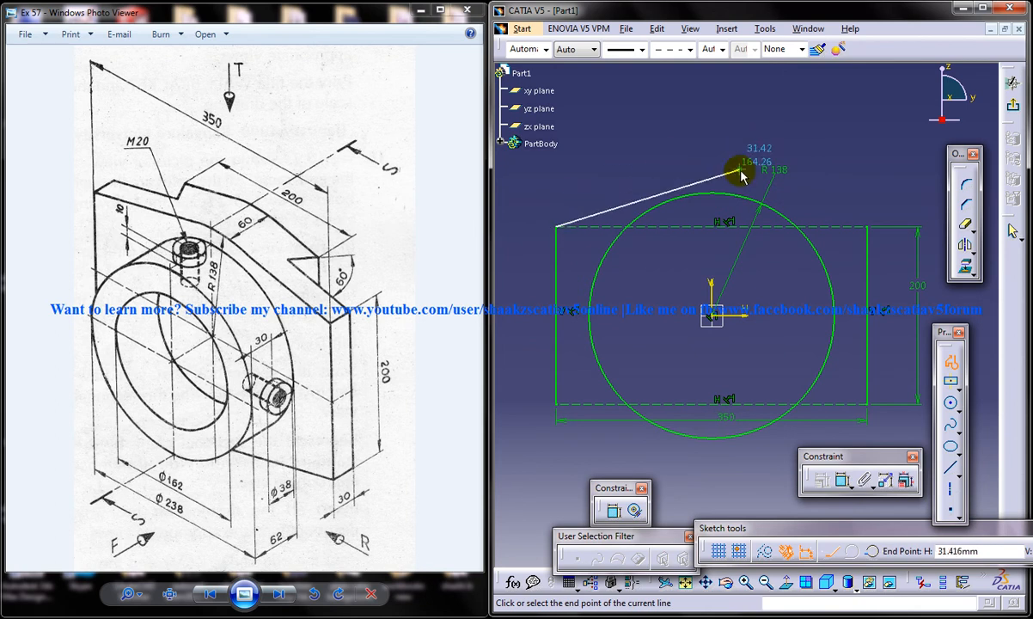
{"action": "mouse_move", "coordinate": [732, 172]}
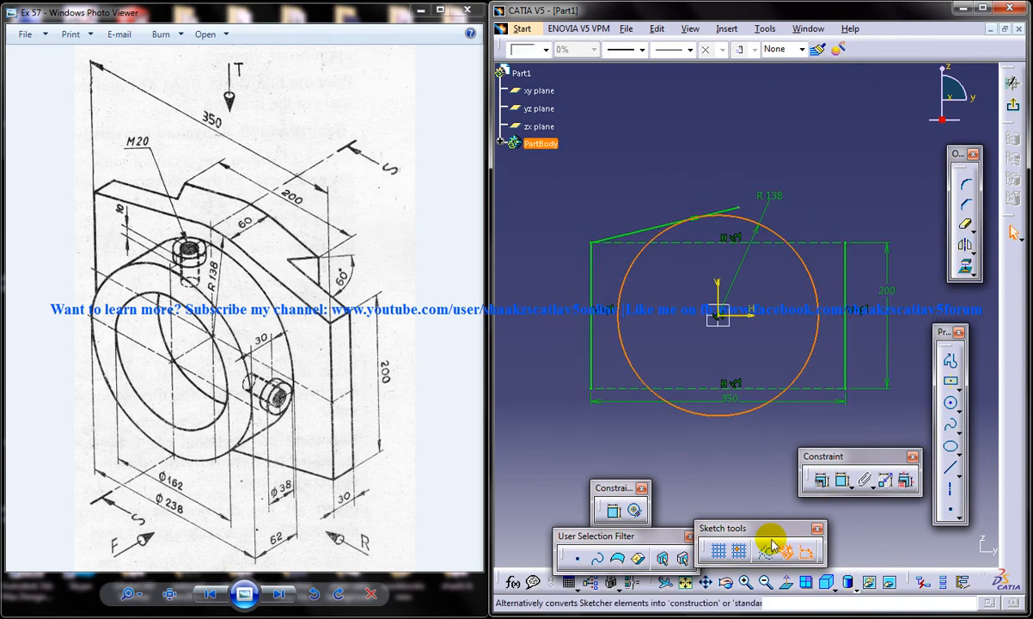
Step: Make the R138 circle construction geometry and begin the sloped top outline with Profile
{"action": "left_click", "coordinate": [775, 550]}
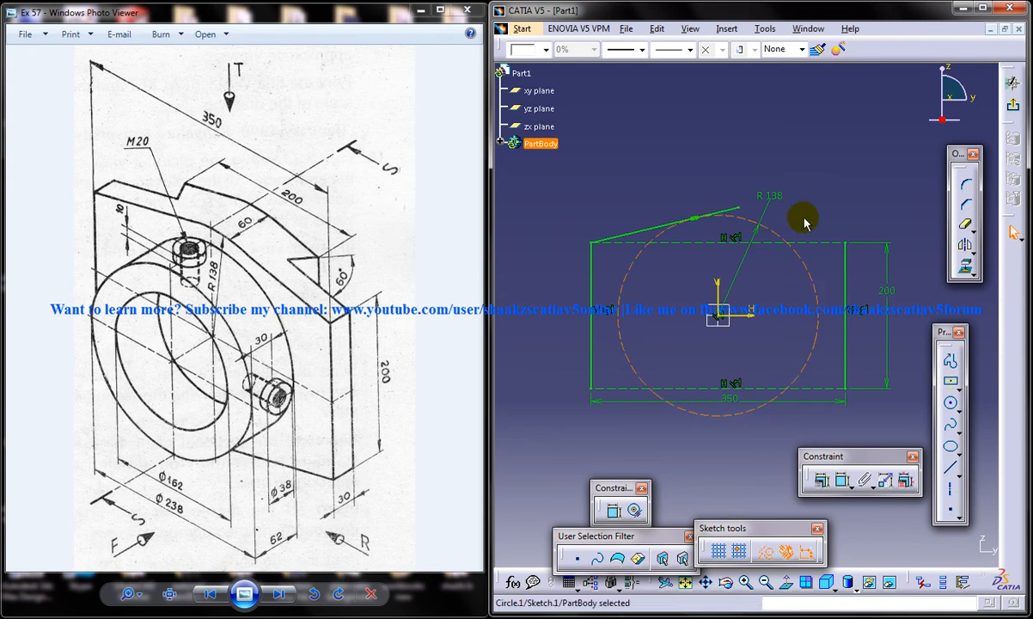
{"action": "mouse_move", "coordinate": [711, 216]}
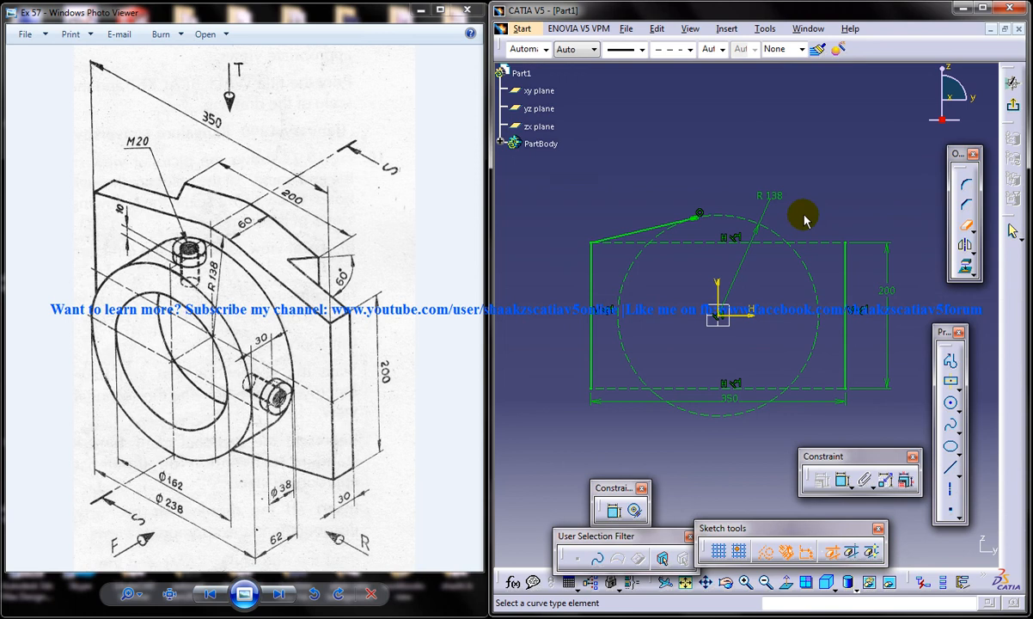
{"action": "left_click", "coordinate": [644, 230]}
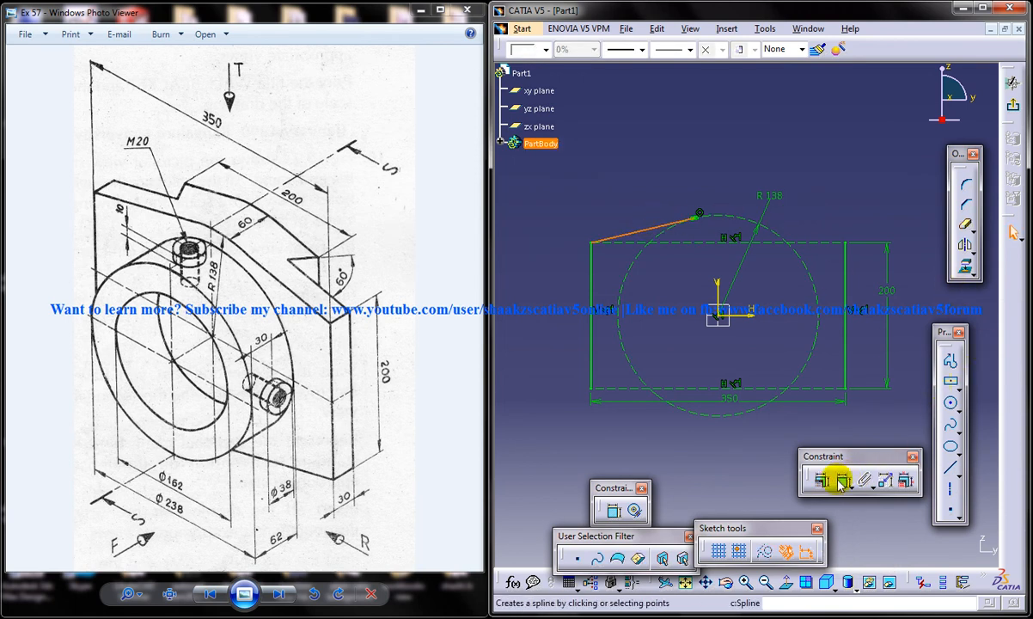
{"action": "mouse_move", "coordinate": [718, 292]}
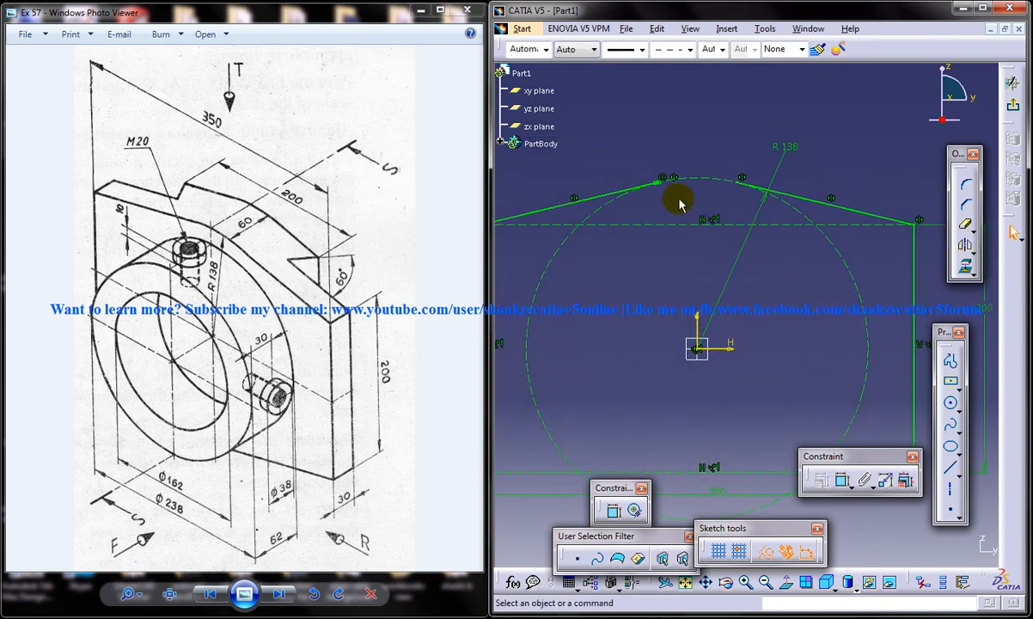
{"action": "mouse_move", "coordinate": [698, 213]}
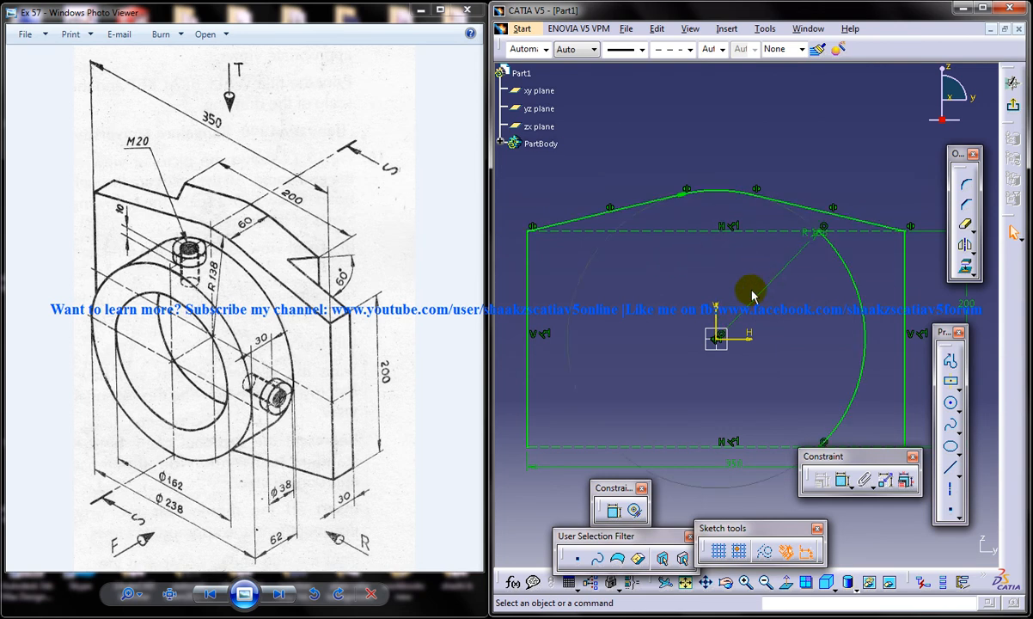
Step: Exit the Sketcher, returning the closed profile to the 3D part
{"action": "left_click", "coordinate": [851, 413]}
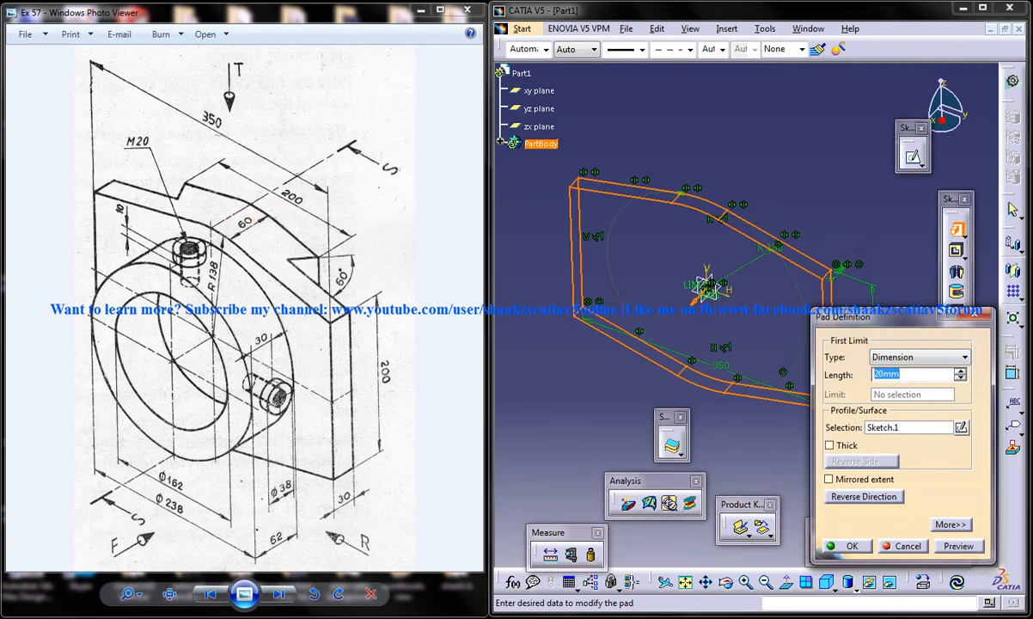
Step: Pad the profile 30 mm with mirrored extent for a 60 mm thick solid
{"action": "left_click", "coordinate": [830, 477]}
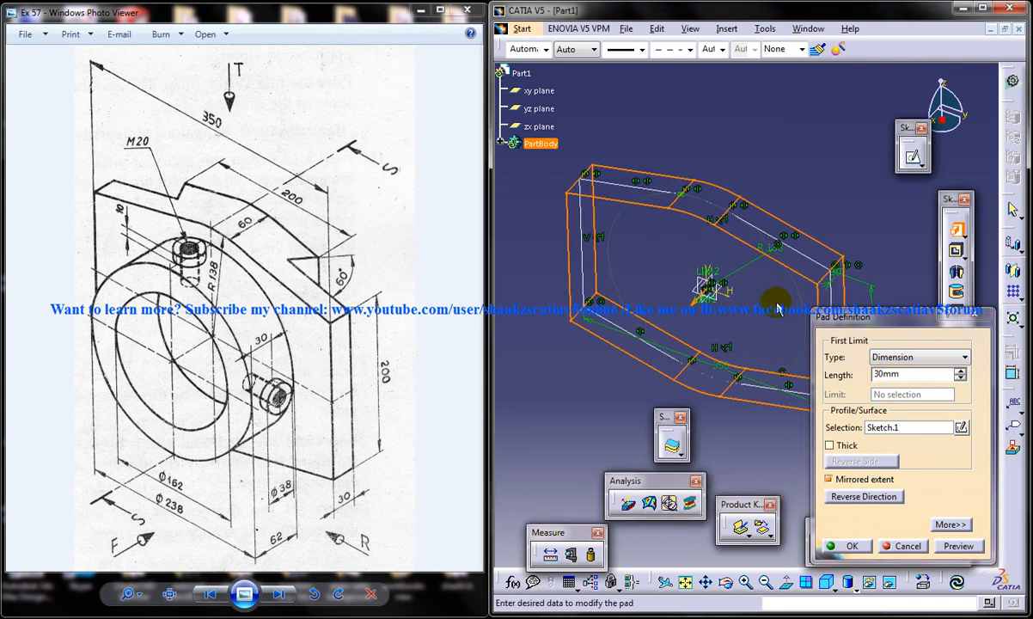
{"action": "left_click_drag", "start_coordinate": [773, 301], "coordinate": [732, 380]}
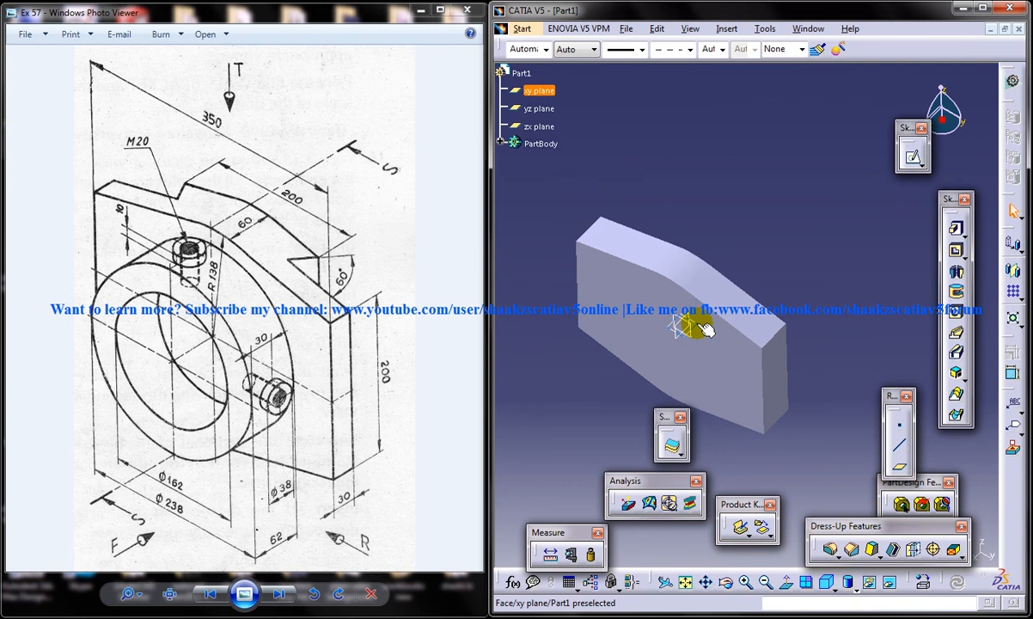
Step: Select the xy plane as support for the notch sketch
{"action": "left_click", "coordinate": [689, 326]}
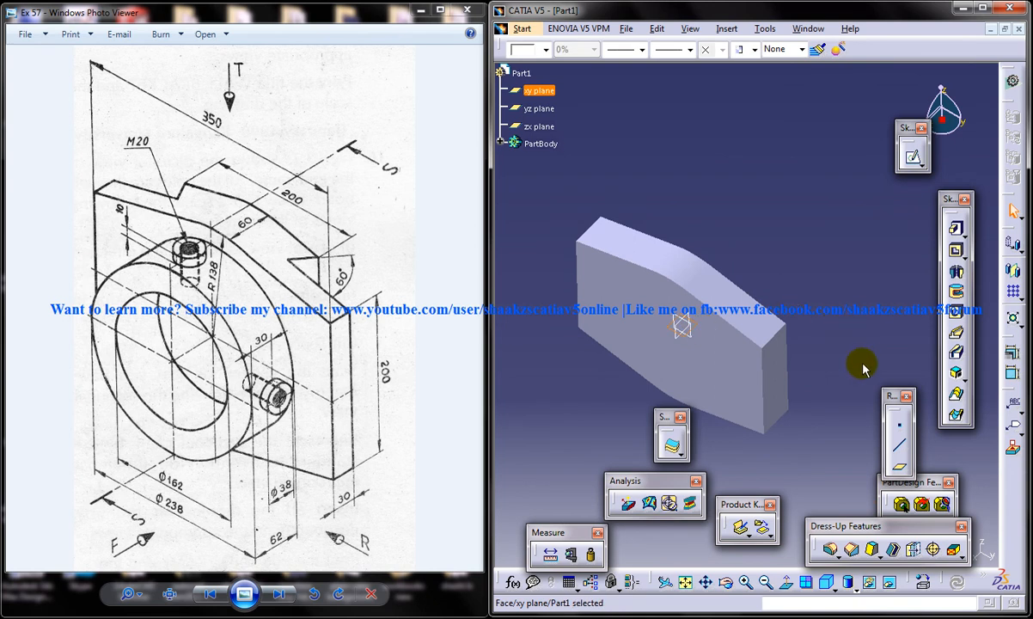
{"action": "mouse_move", "coordinate": [876, 213]}
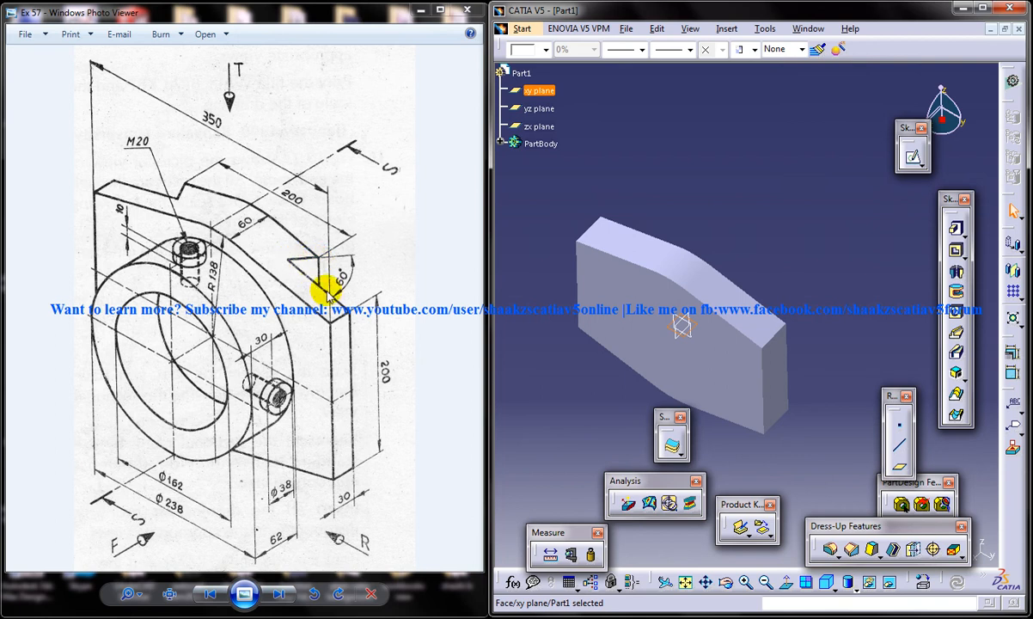
{"action": "mouse_move", "coordinate": [292, 261]}
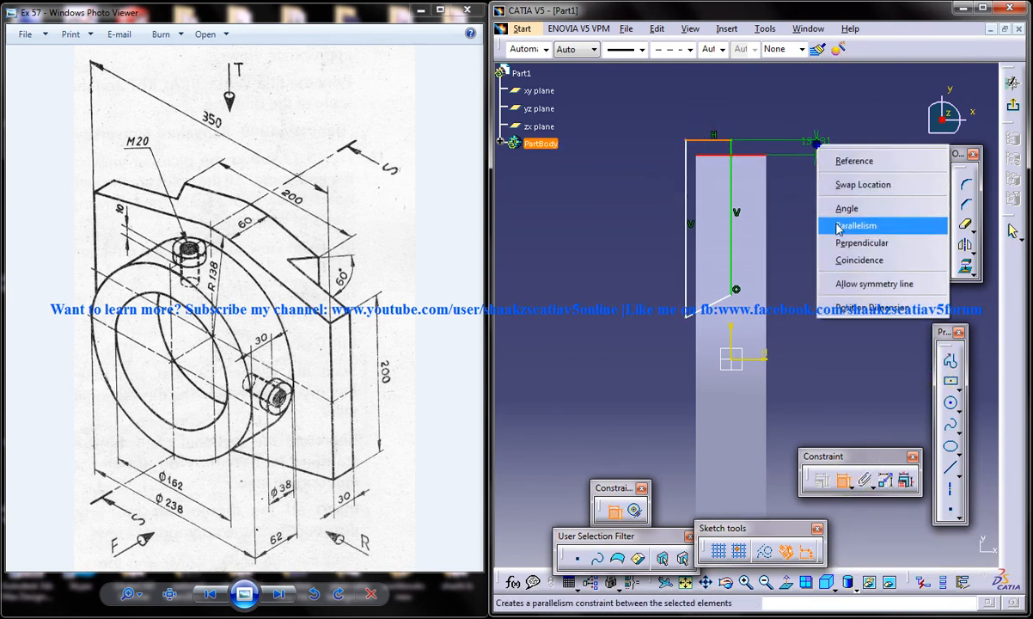
Step: Apply a parallelism constraint between the two V-notch edge lines
{"action": "left_click", "coordinate": [856, 225]}
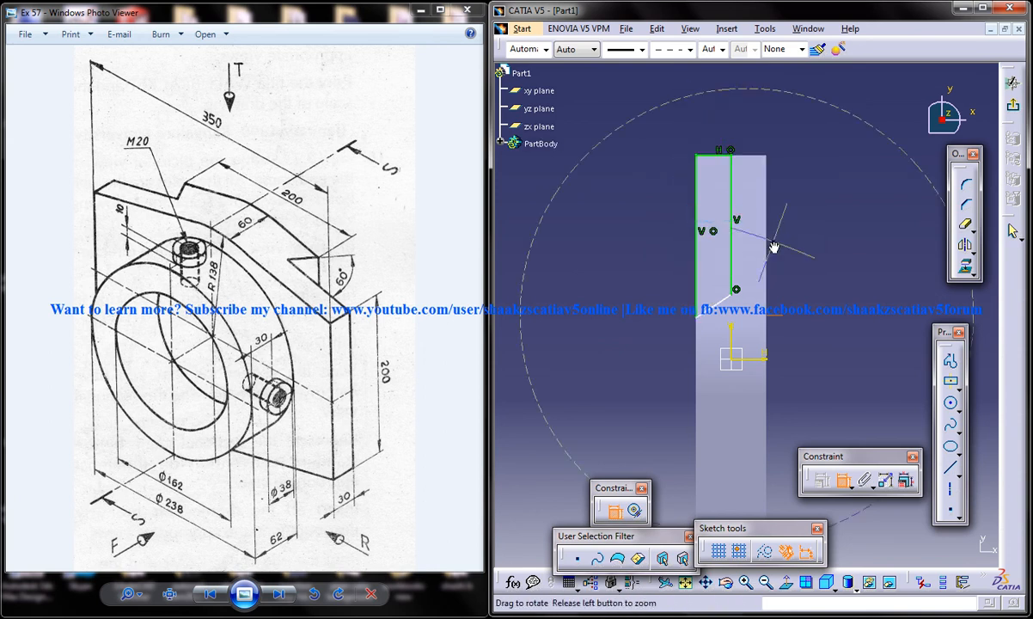
{"action": "left_click_drag", "start_coordinate": [773, 248], "coordinate": [667, 240]}
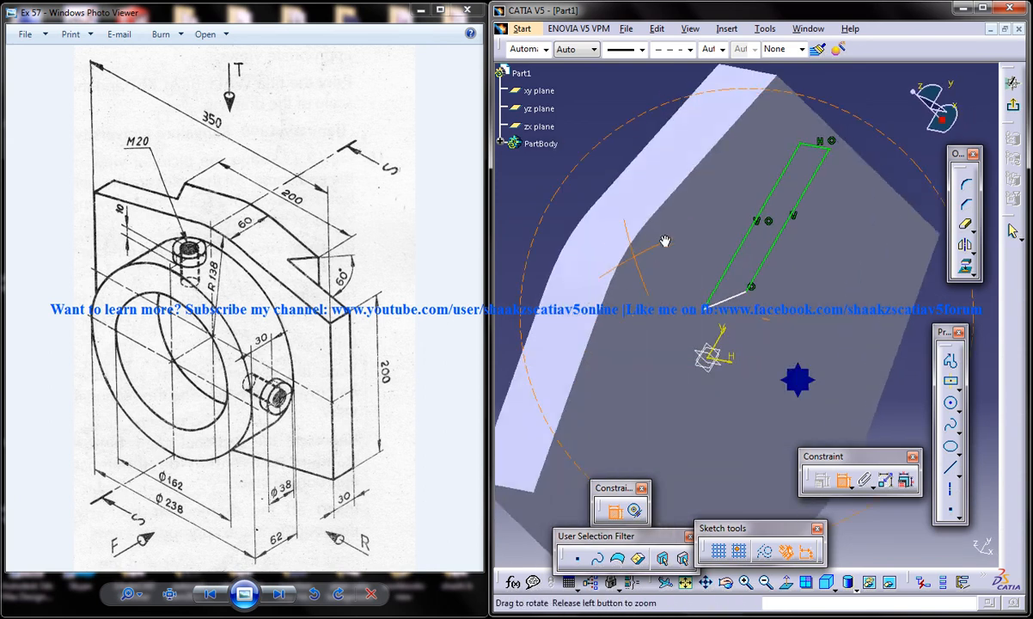
{"action": "left_click_drag", "start_coordinate": [667, 241], "coordinate": [732, 134]}
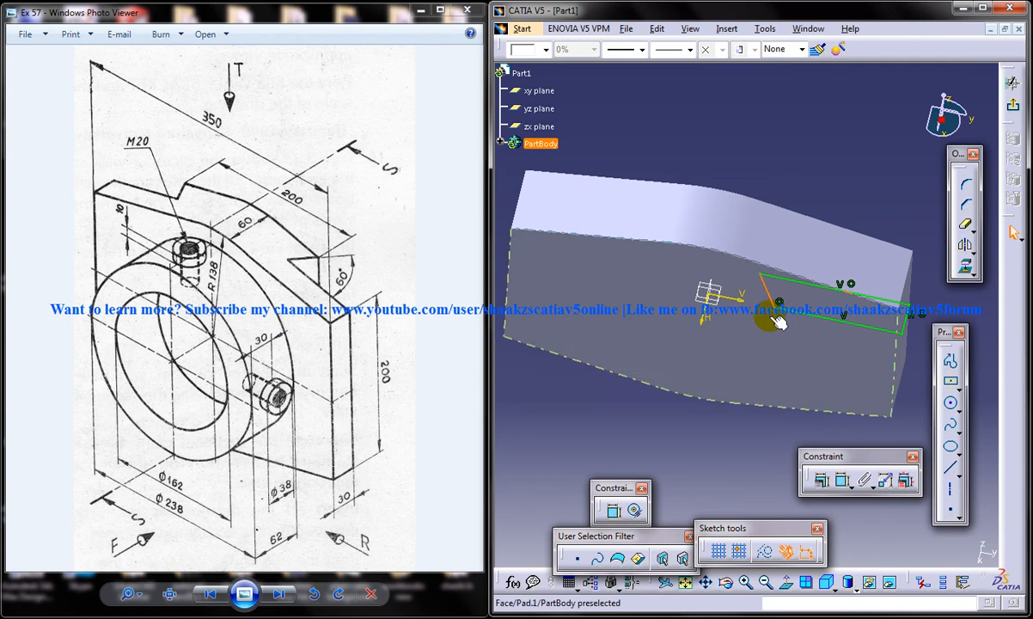
{"action": "left_click", "coordinate": [777, 306]}
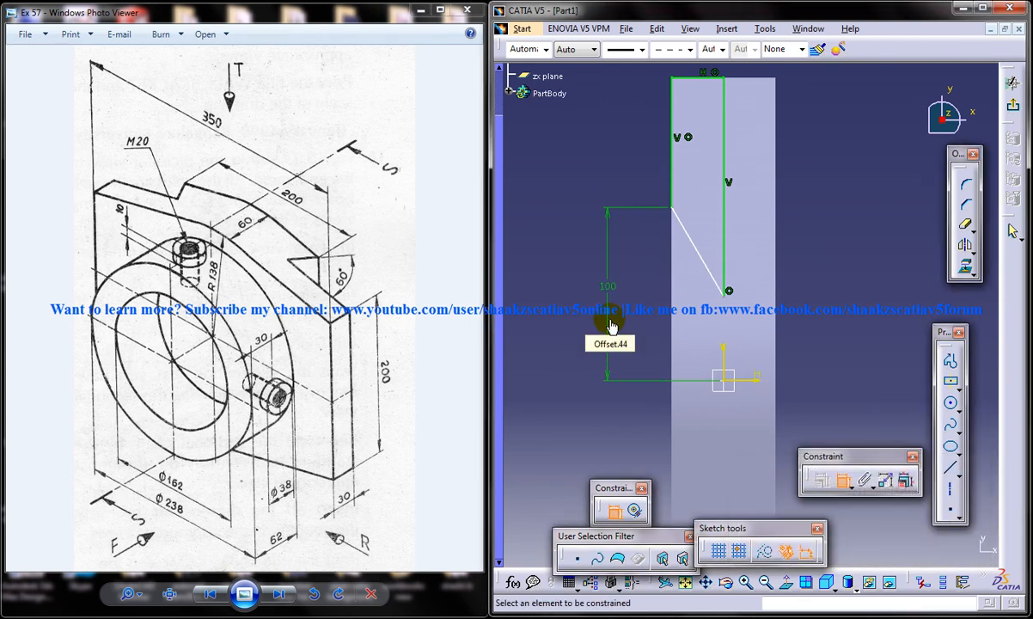
{"action": "mouse_move", "coordinate": [806, 318]}
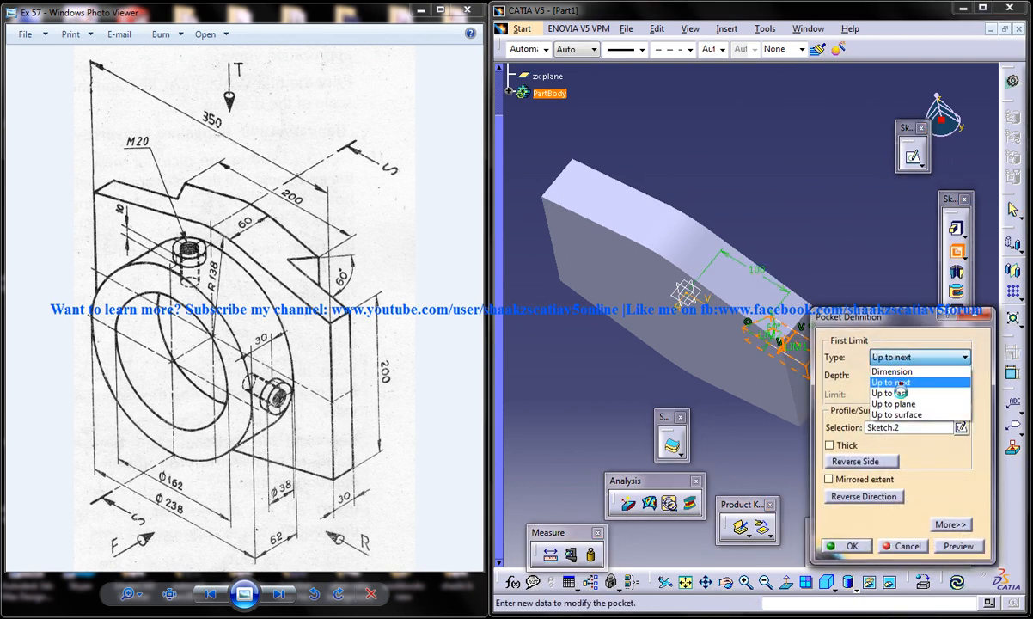
Step: Create the notch pocket with both limits set to Up to next
{"action": "left_click", "coordinate": [945, 524]}
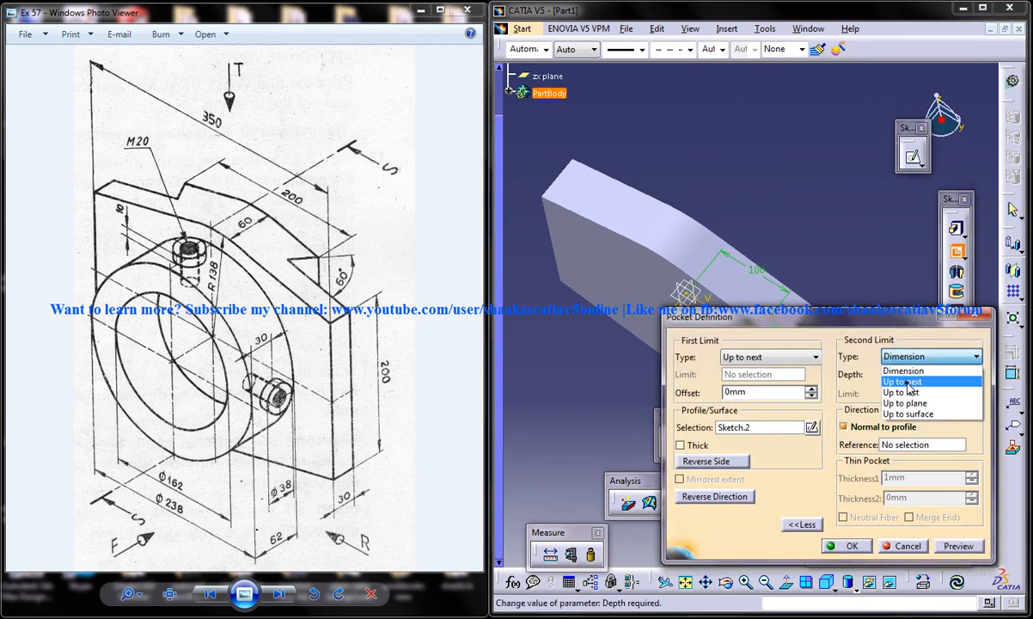
{"action": "left_click", "coordinate": [906, 381]}
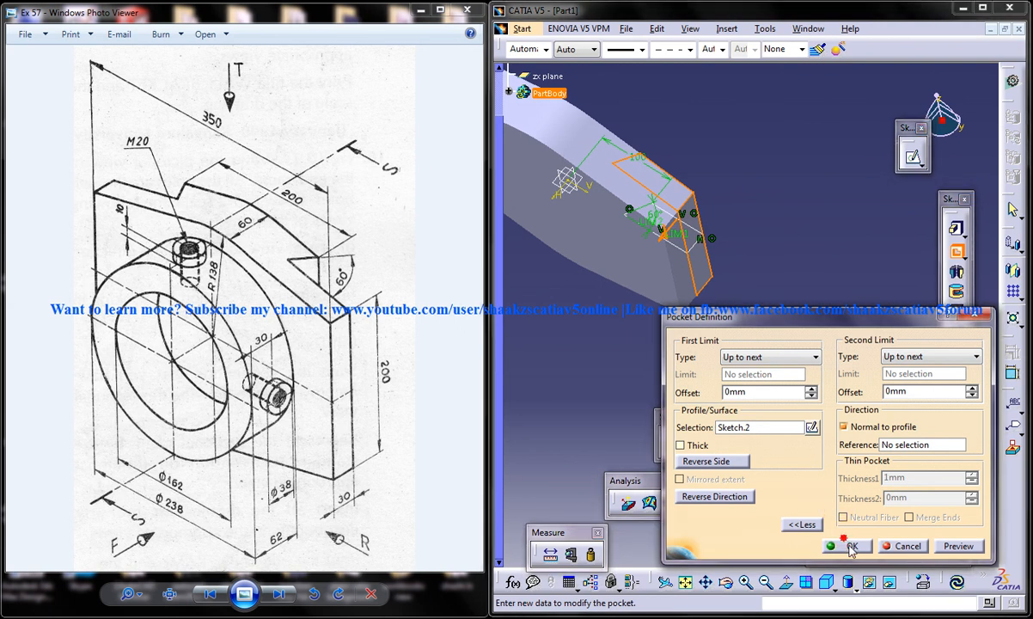
{"action": "left_click", "coordinate": [848, 546]}
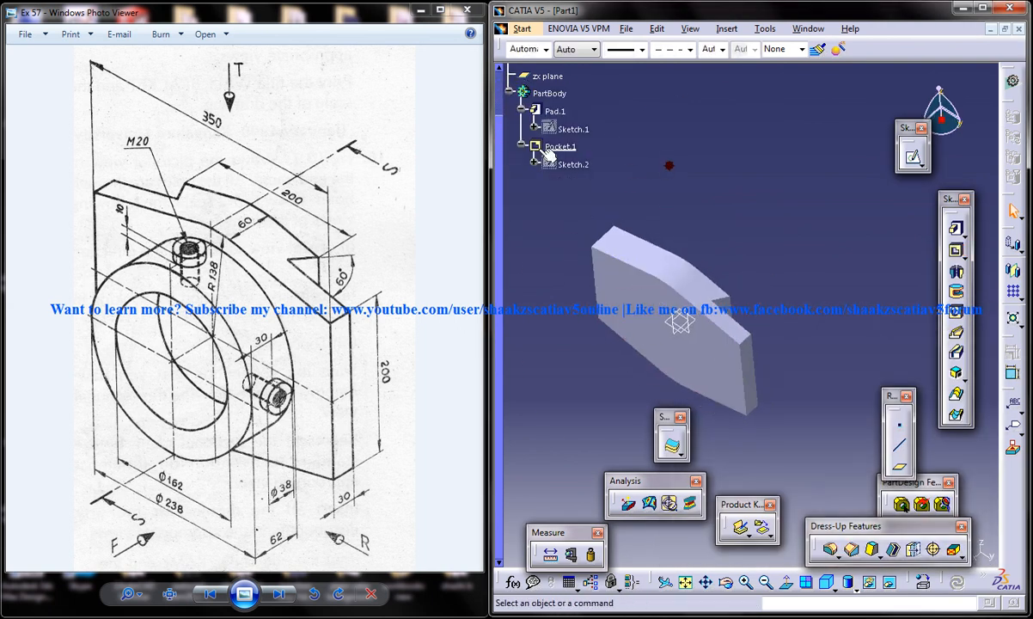
Step: Start the Mirror command from Insert > Transformation Features
{"action": "left_click", "coordinate": [725, 27]}
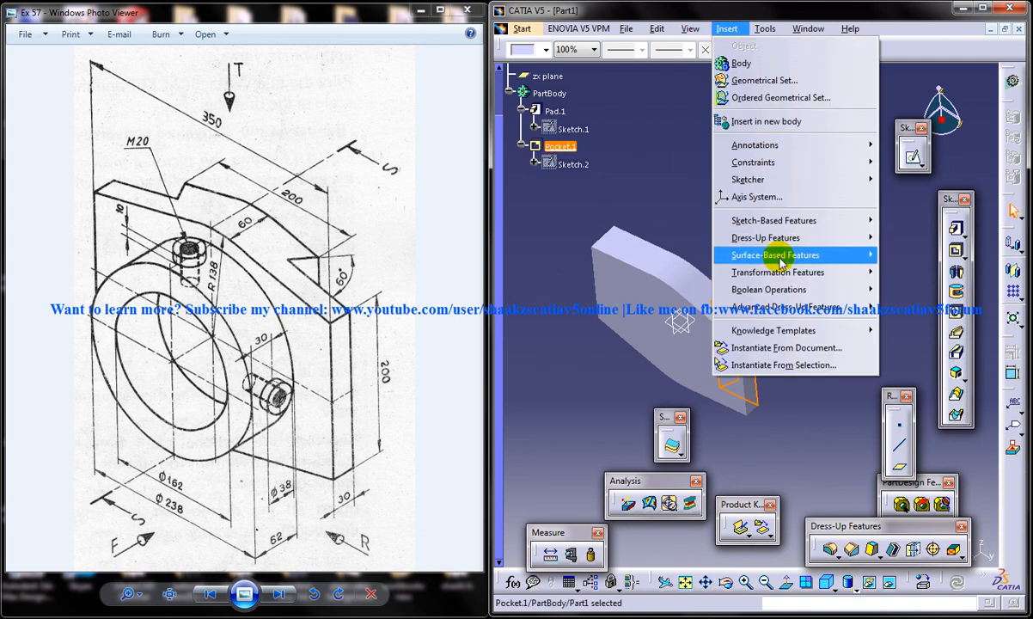
{"action": "mouse_move", "coordinate": [842, 263]}
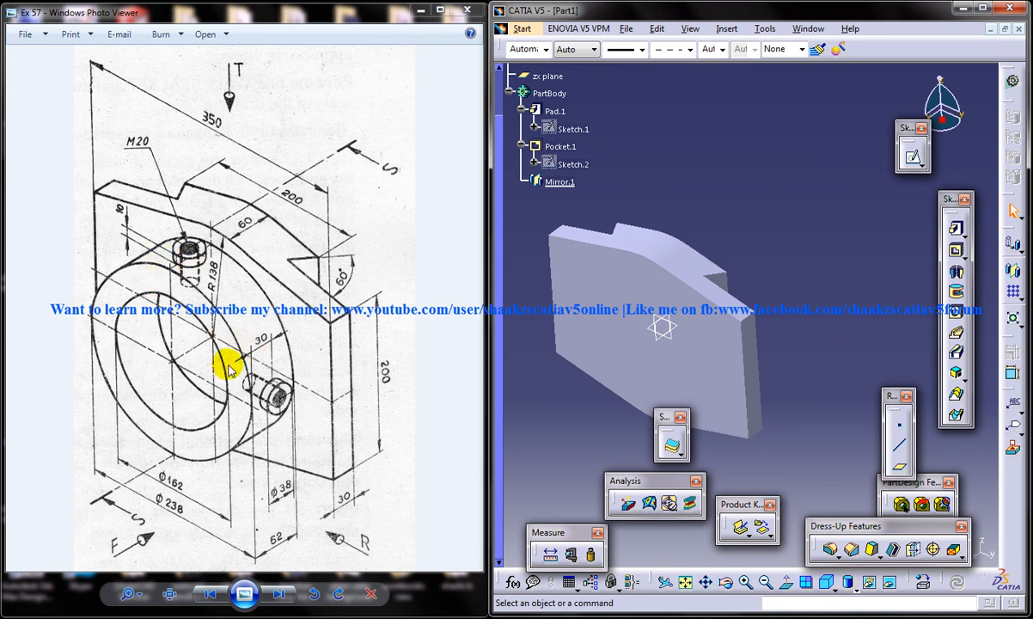
{"action": "mouse_move", "coordinate": [361, 340]}
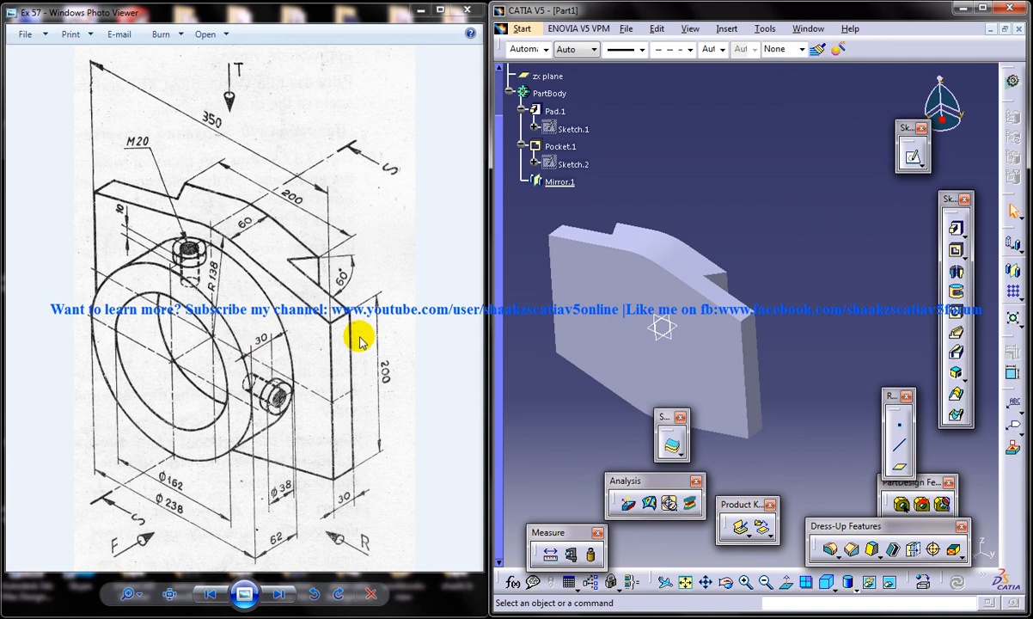
{"action": "mouse_move", "coordinate": [369, 346]}
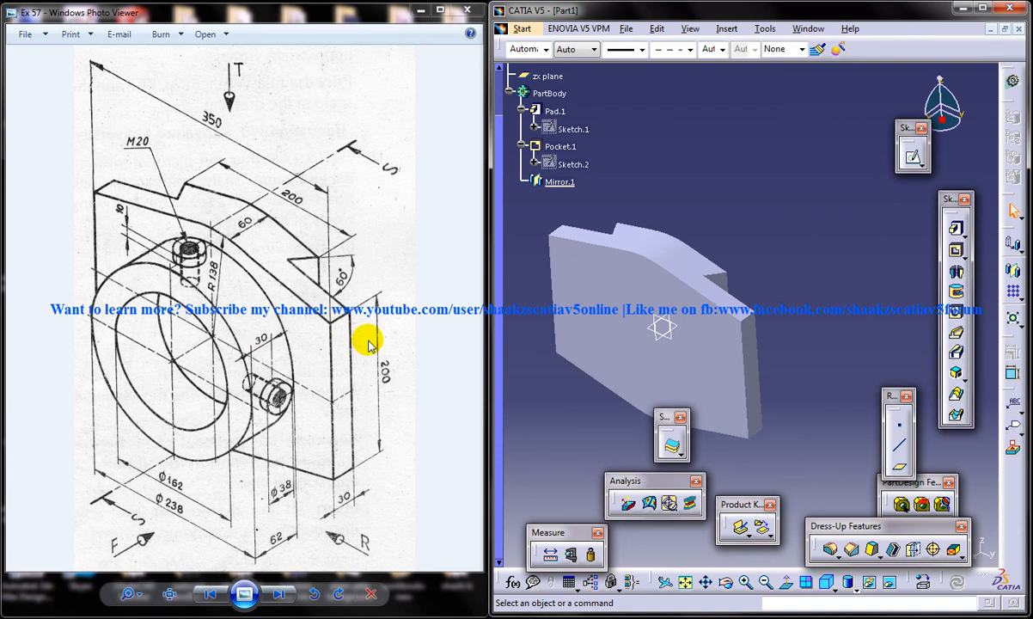